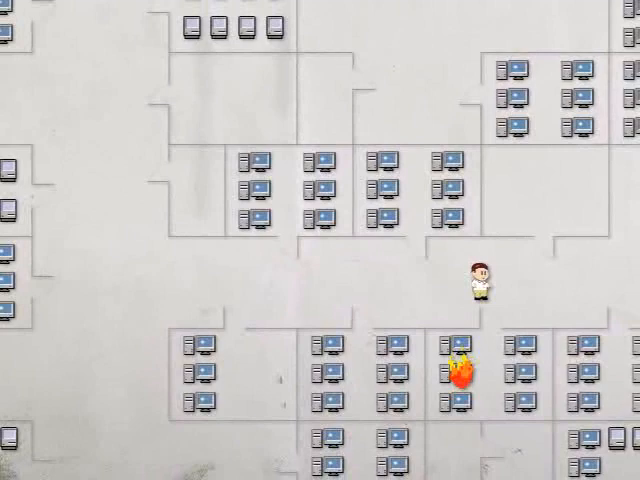
# - Advance past the office animation and launch Firefox on the Resara desktop to show Google
pyautogui.press('Down')
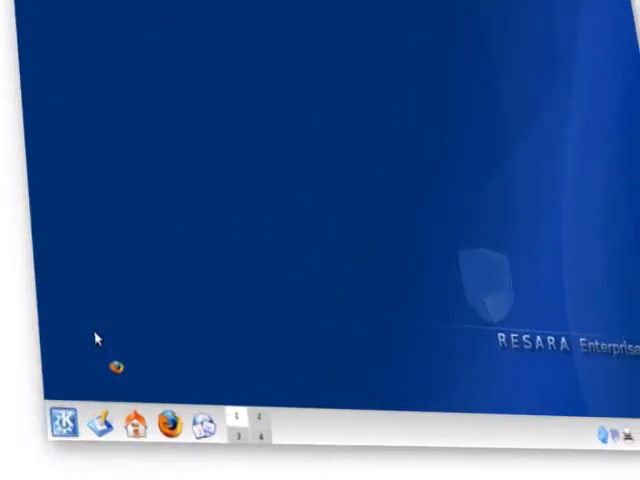
pyautogui.click(161, 426)
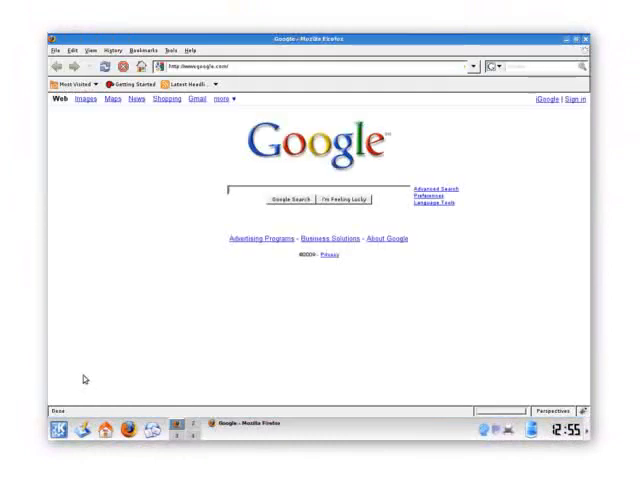